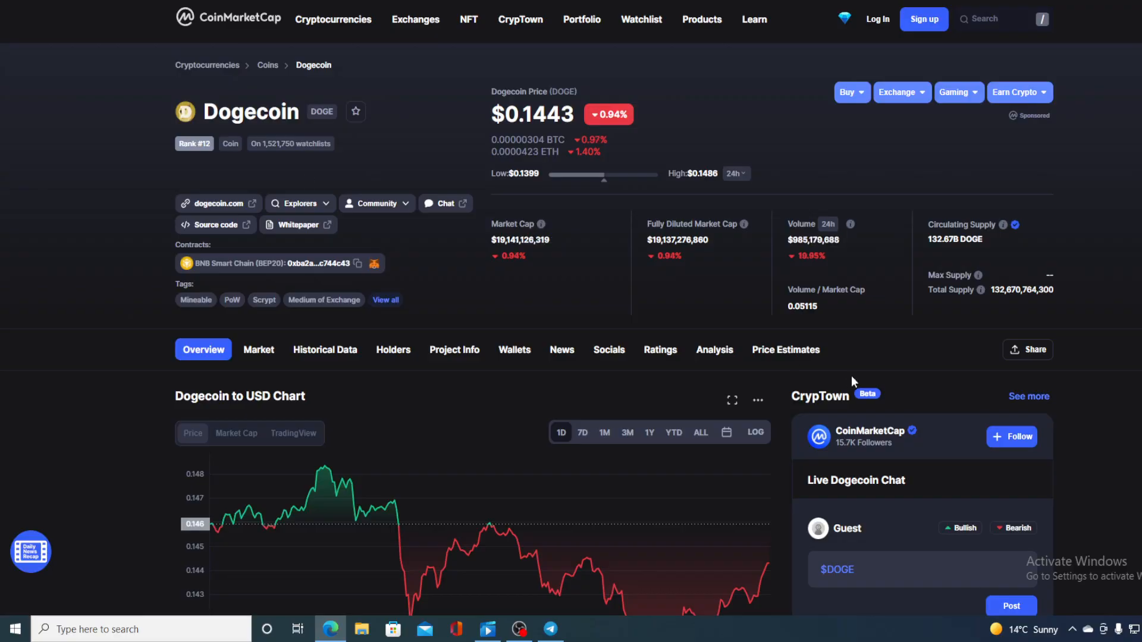
mouse_move(809, 165)
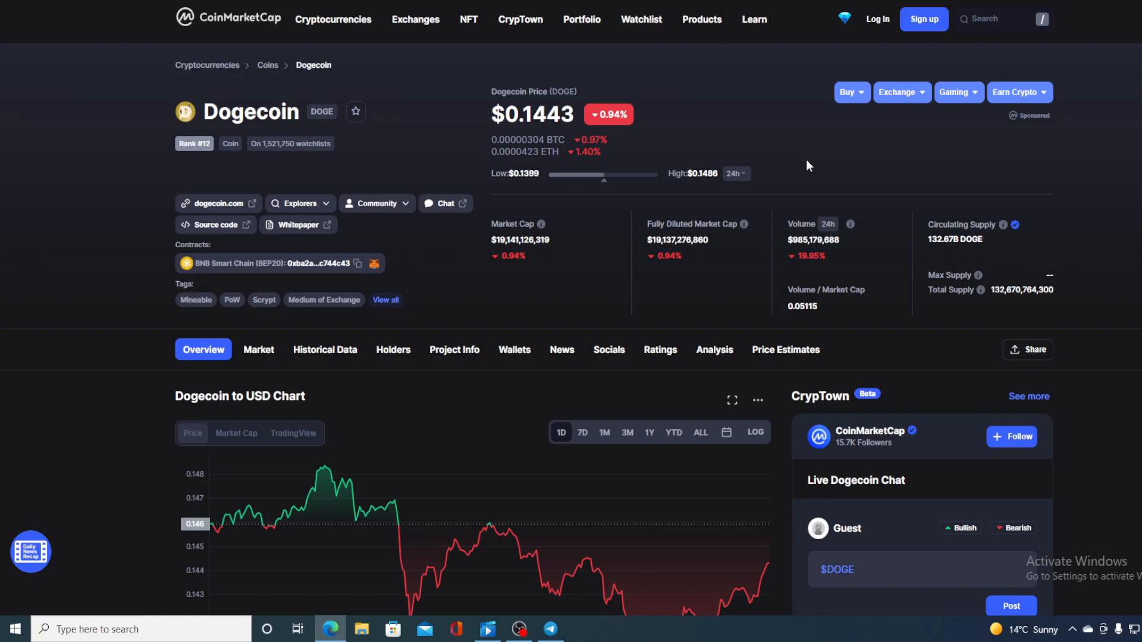
Scroll the Dogecoin page down to the DOGE-to-USD 24-hour chart and converter.
scroll(down, 3)
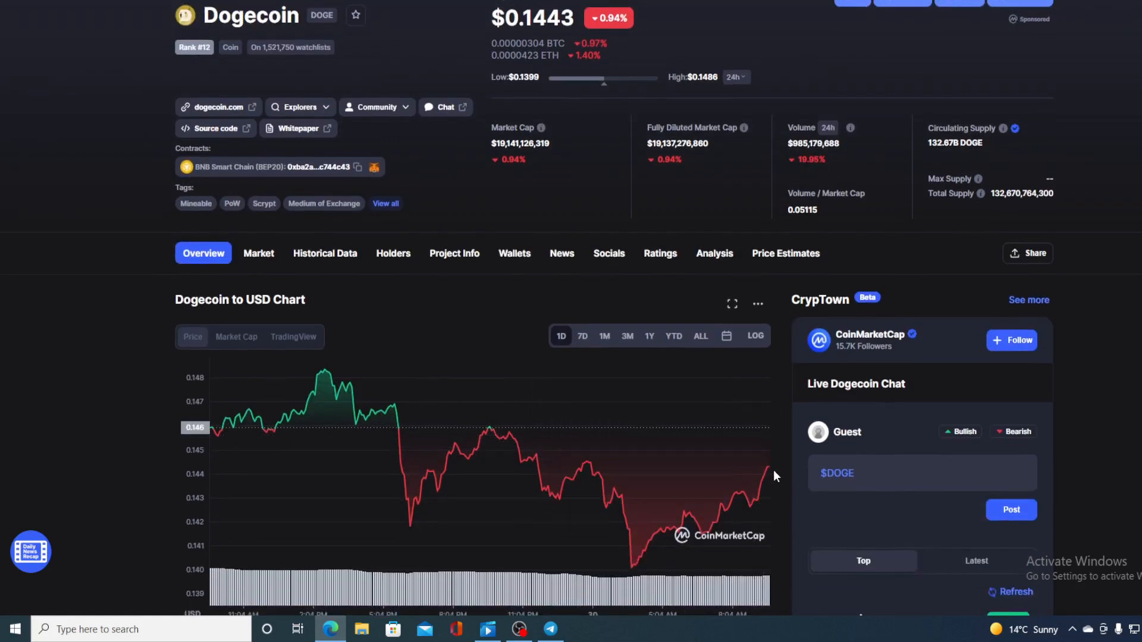
mouse_move(768, 468)
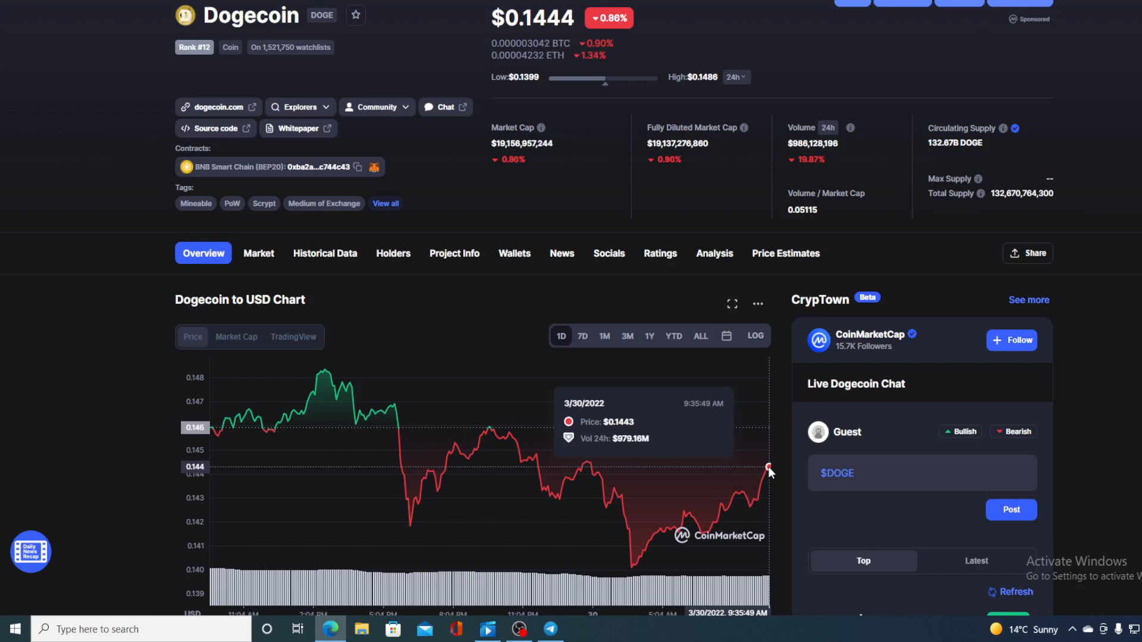
mouse_move(783, 465)
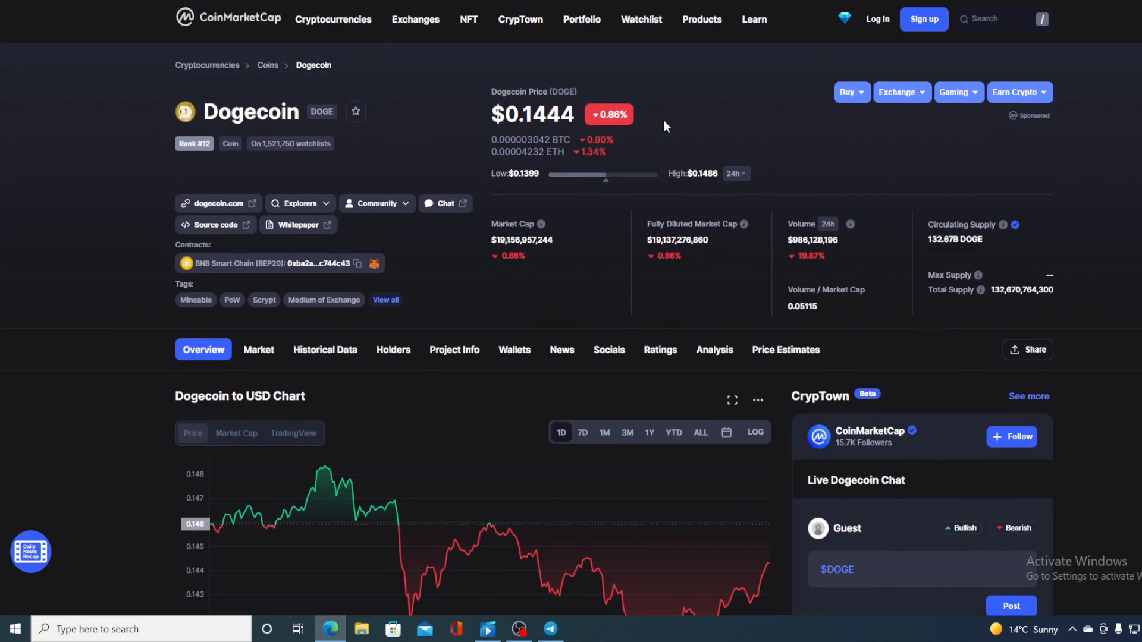
mouse_move(677, 125)
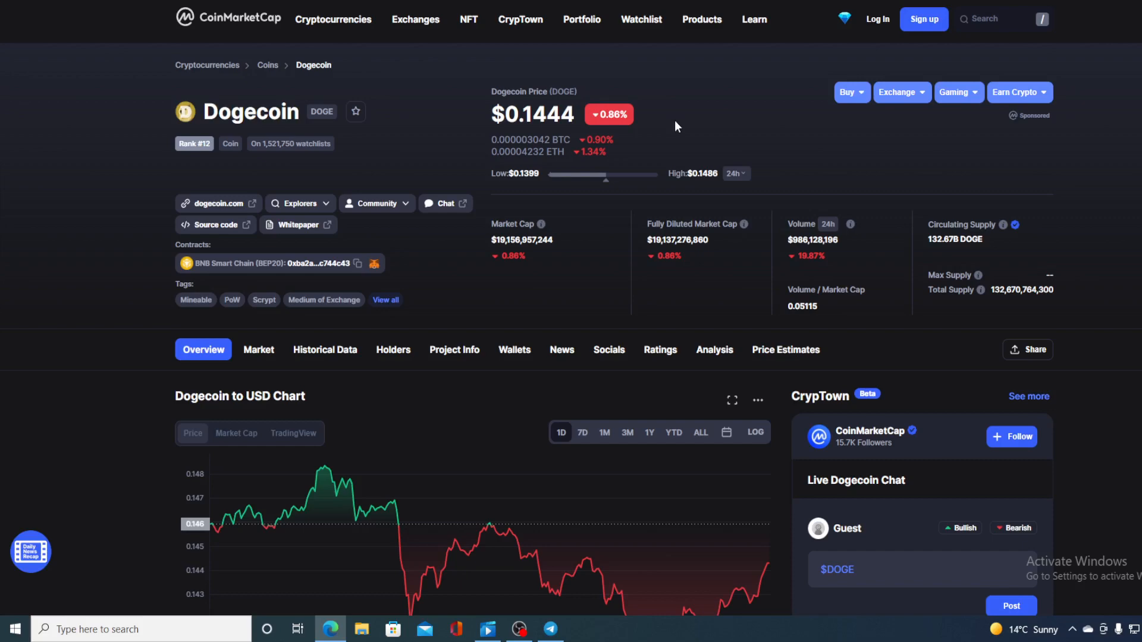
scroll(down, 3)
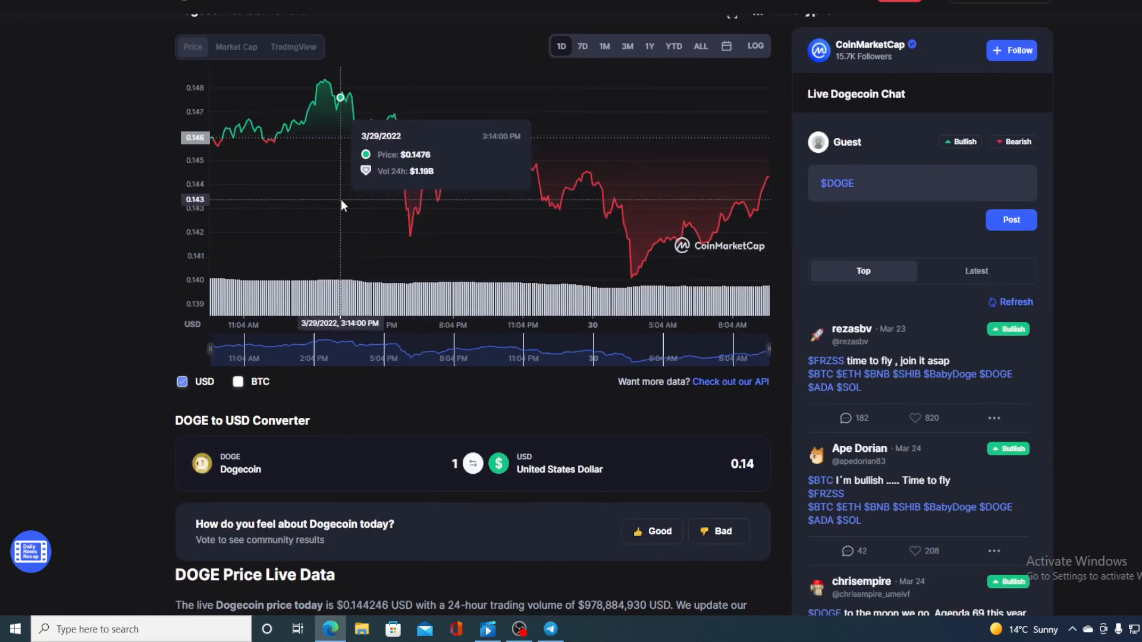
mouse_move(217, 141)
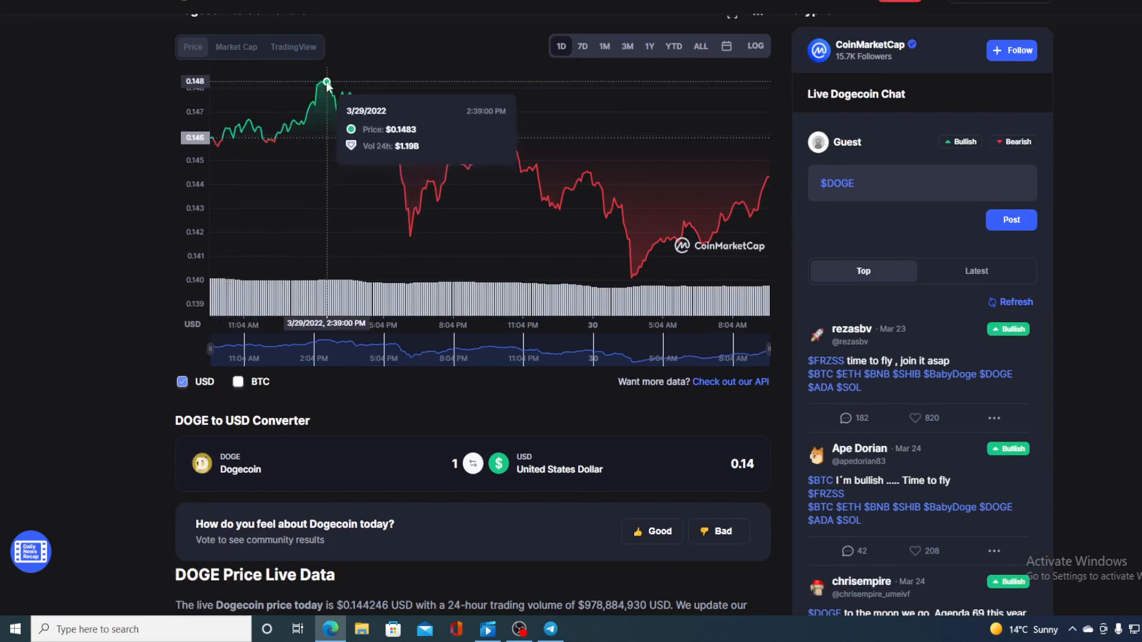
mouse_move(326, 79)
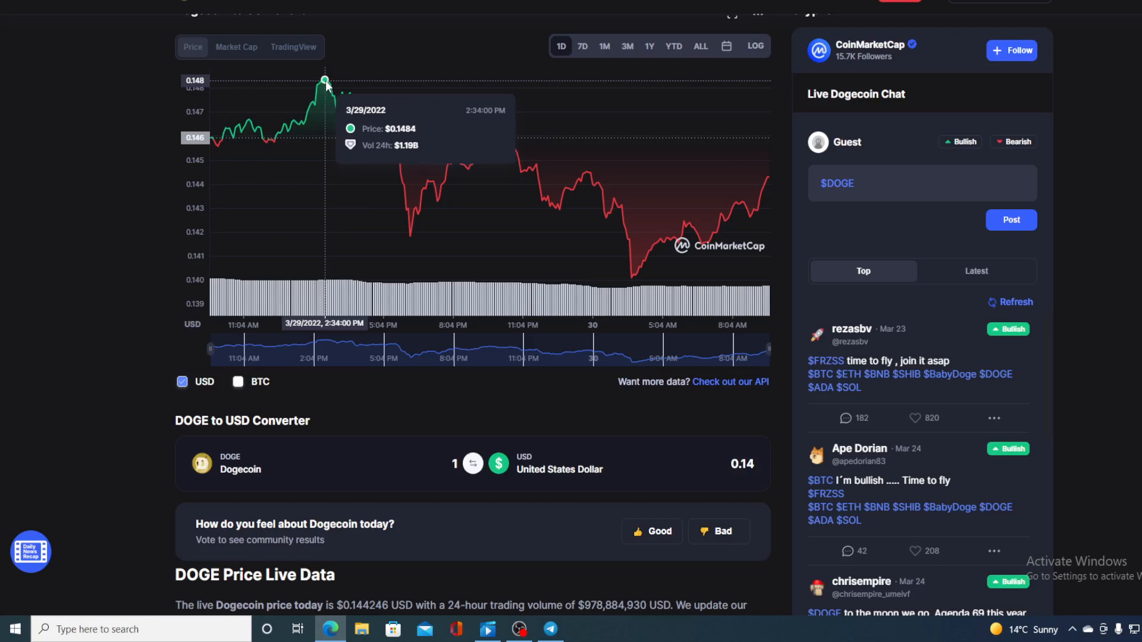
mouse_move(387, 124)
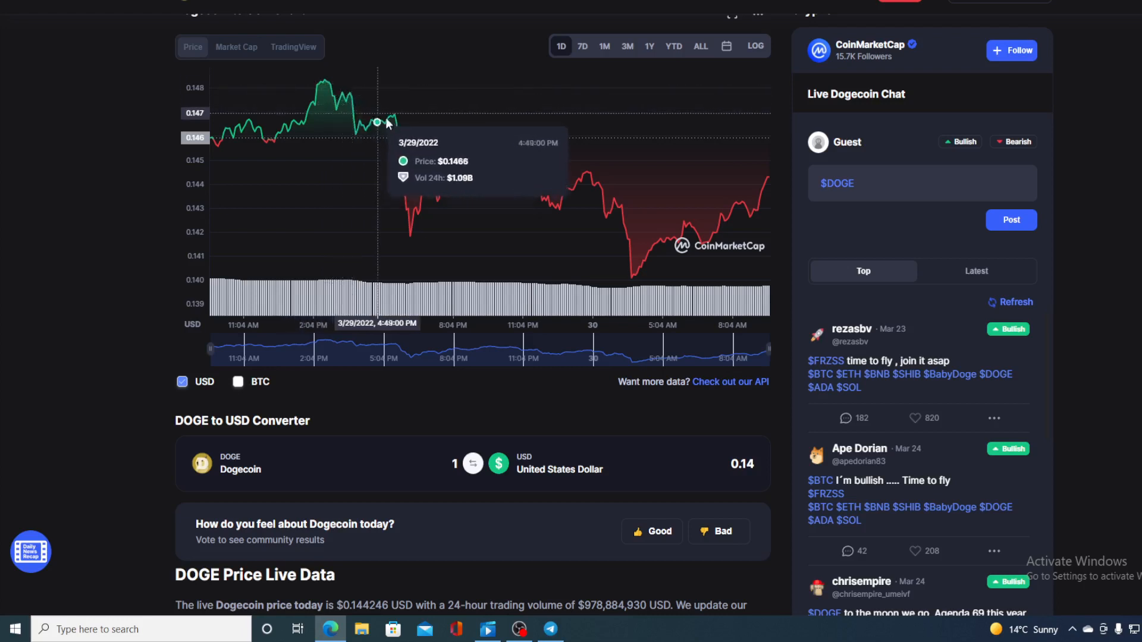
mouse_move(791, 189)
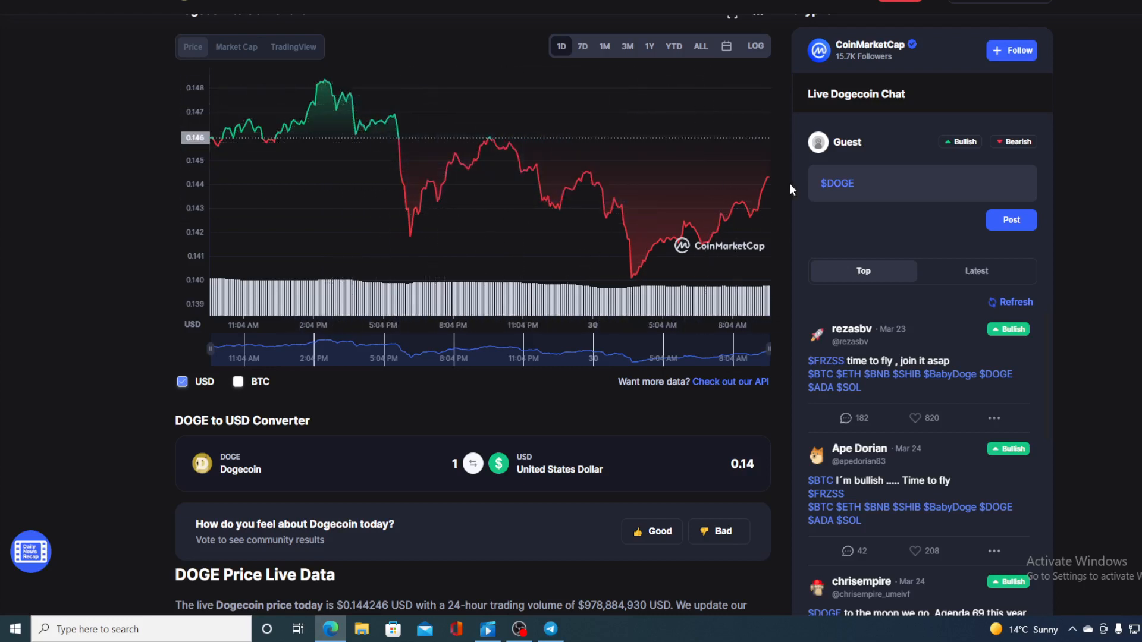
mouse_move(769, 178)
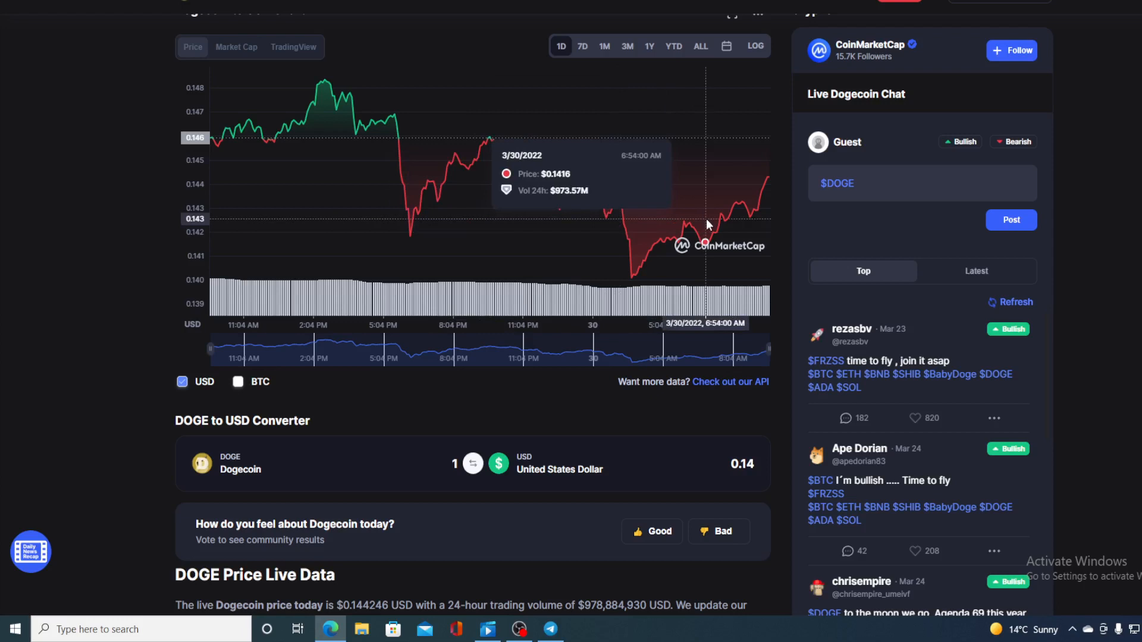
mouse_move(769, 180)
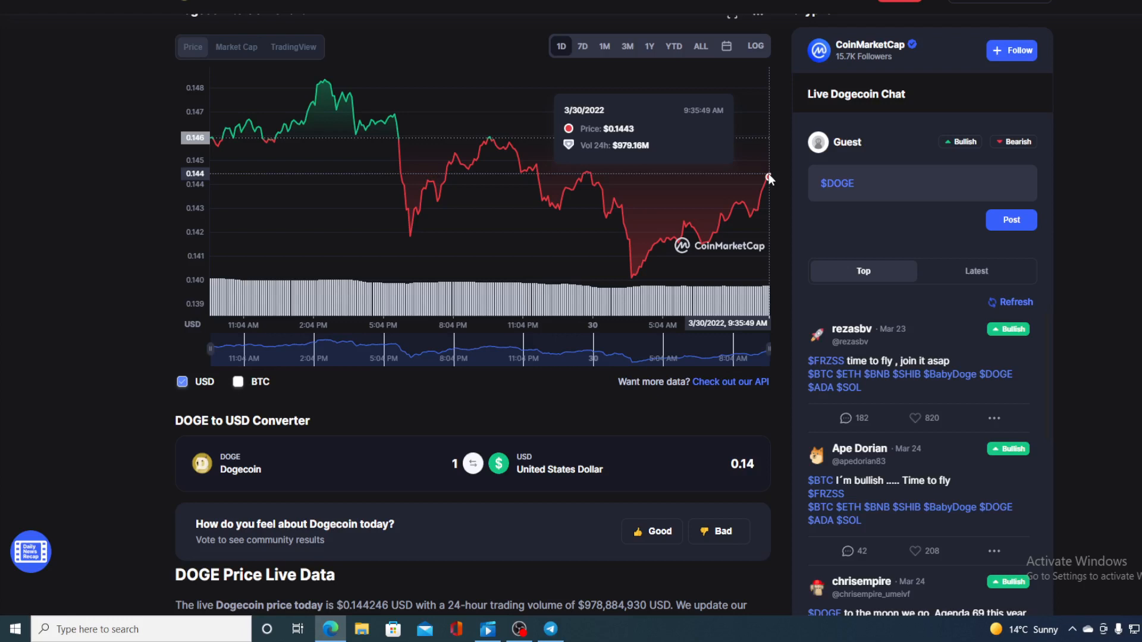
mouse_move(241, 138)
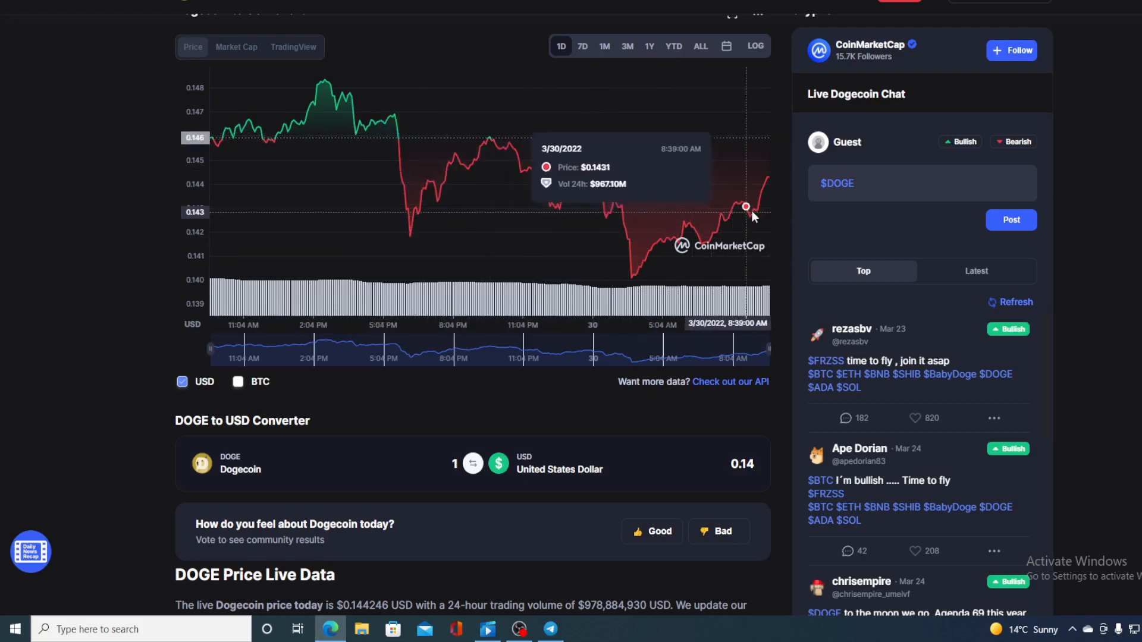
mouse_move(774, 183)
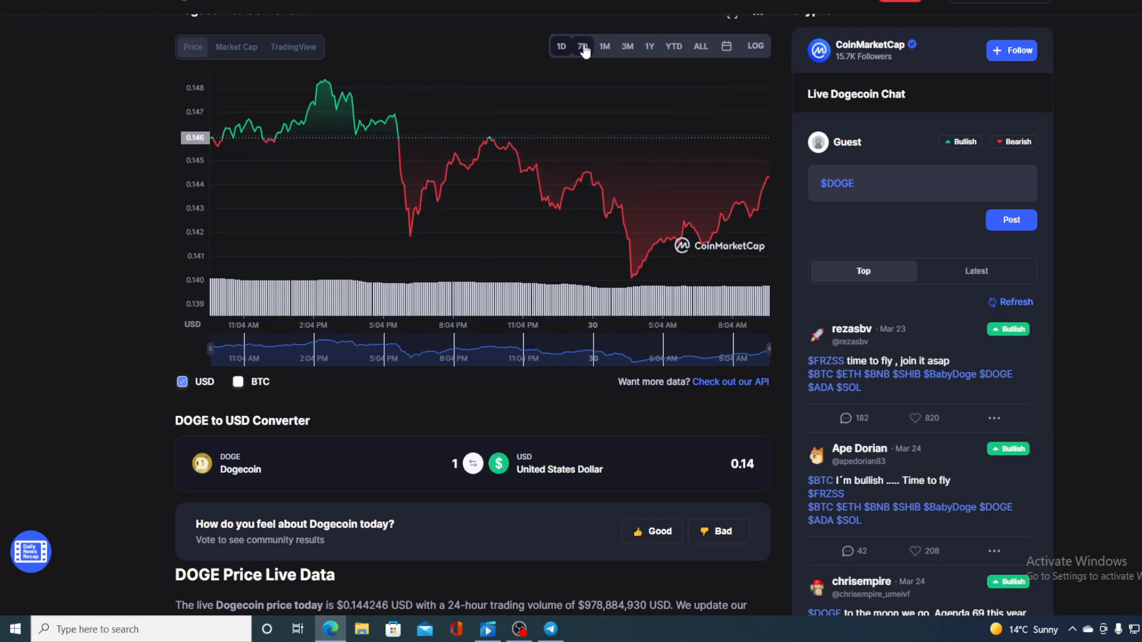
Switch the Dogecoin price chart to the 7D range showing $0.1485 on 3/29.
click(581, 46)
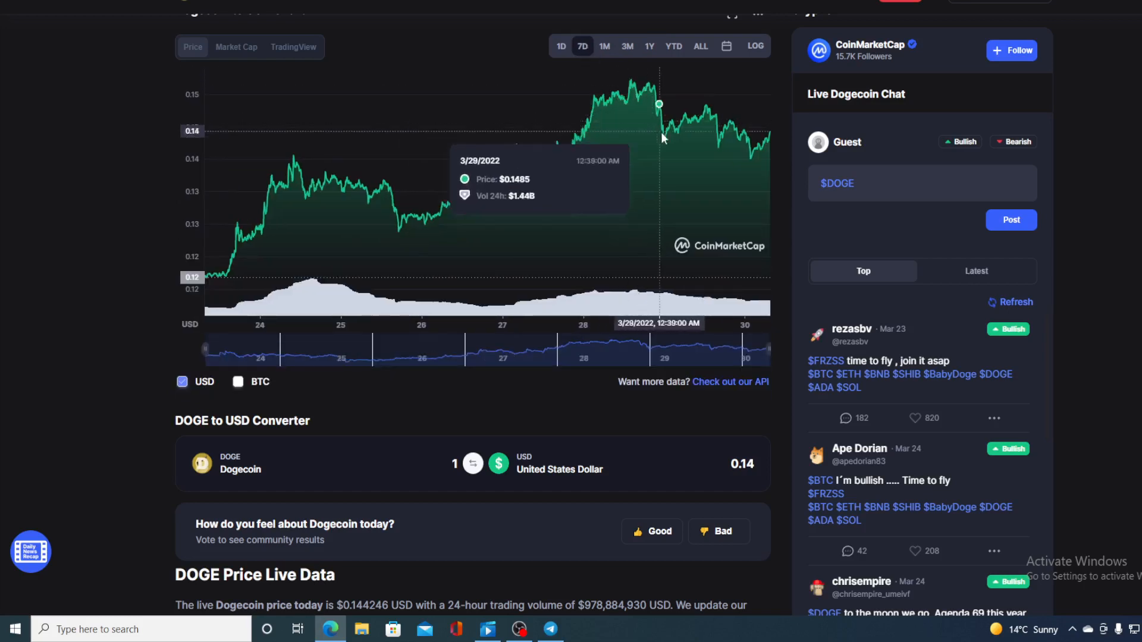
mouse_move(747, 138)
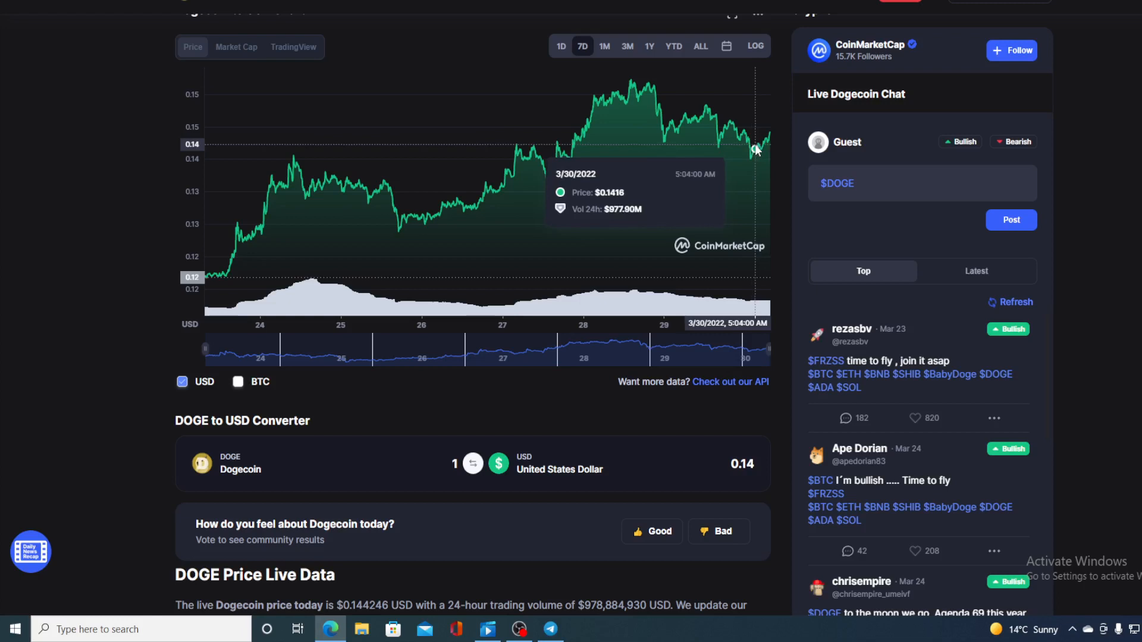
mouse_move(763, 148)
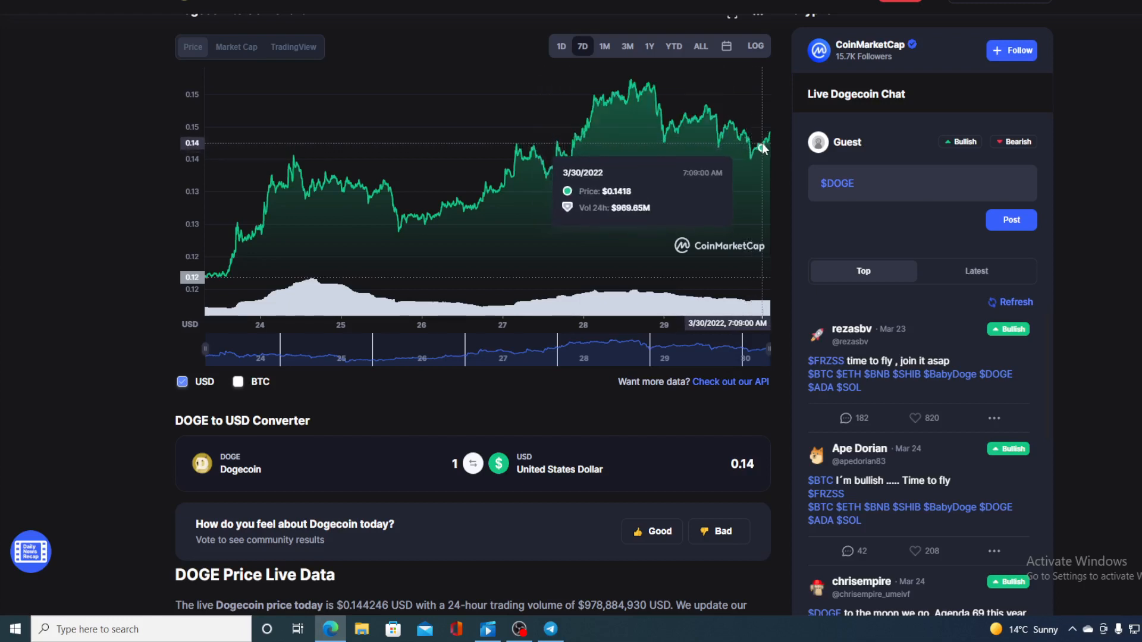
mouse_move(768, 138)
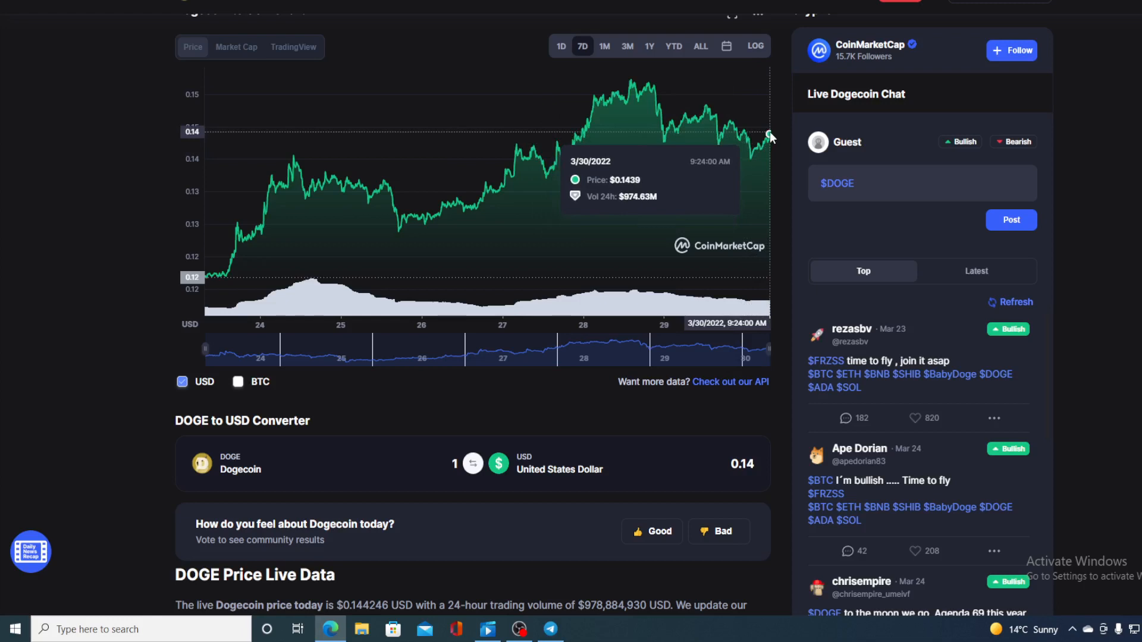
mouse_move(686, 120)
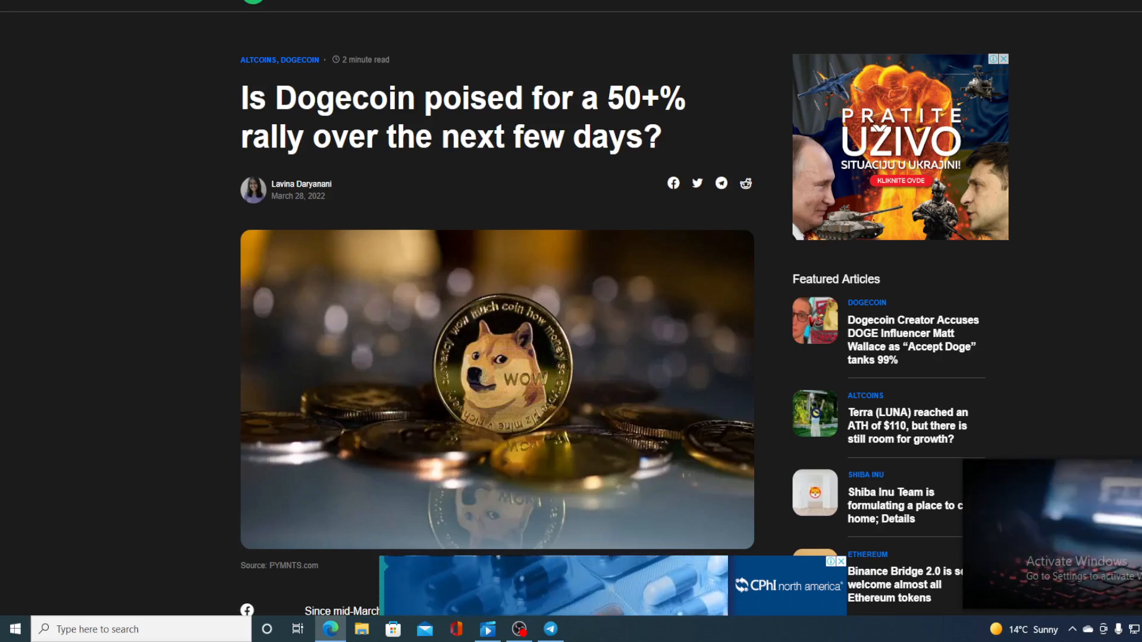
scroll(down, 3)
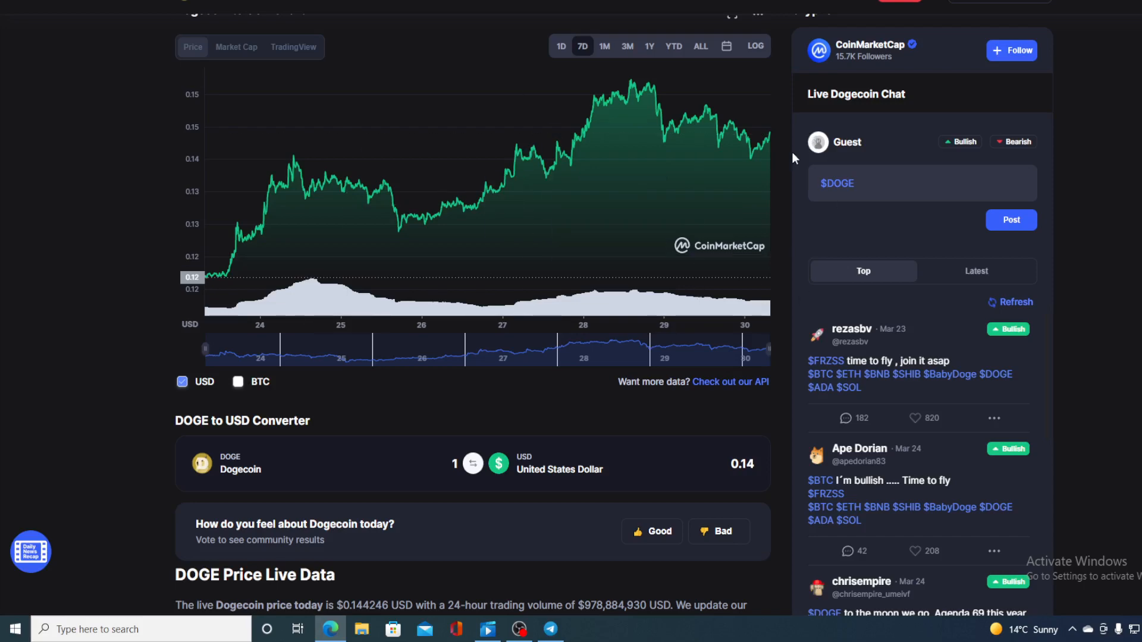
scroll(down, 3)
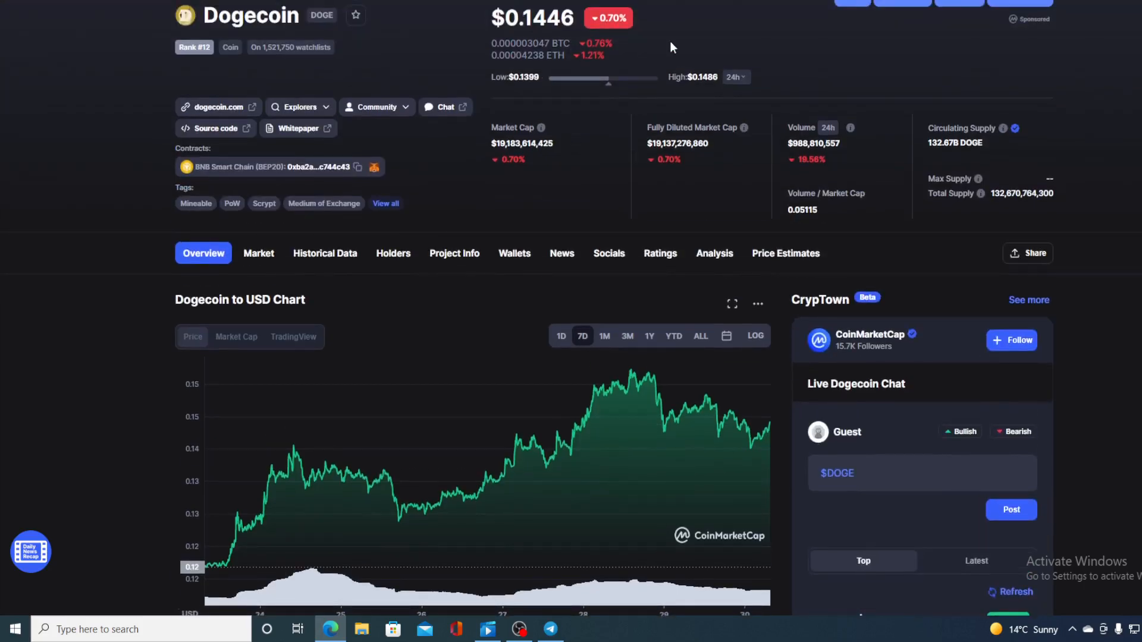
mouse_move(614, 312)
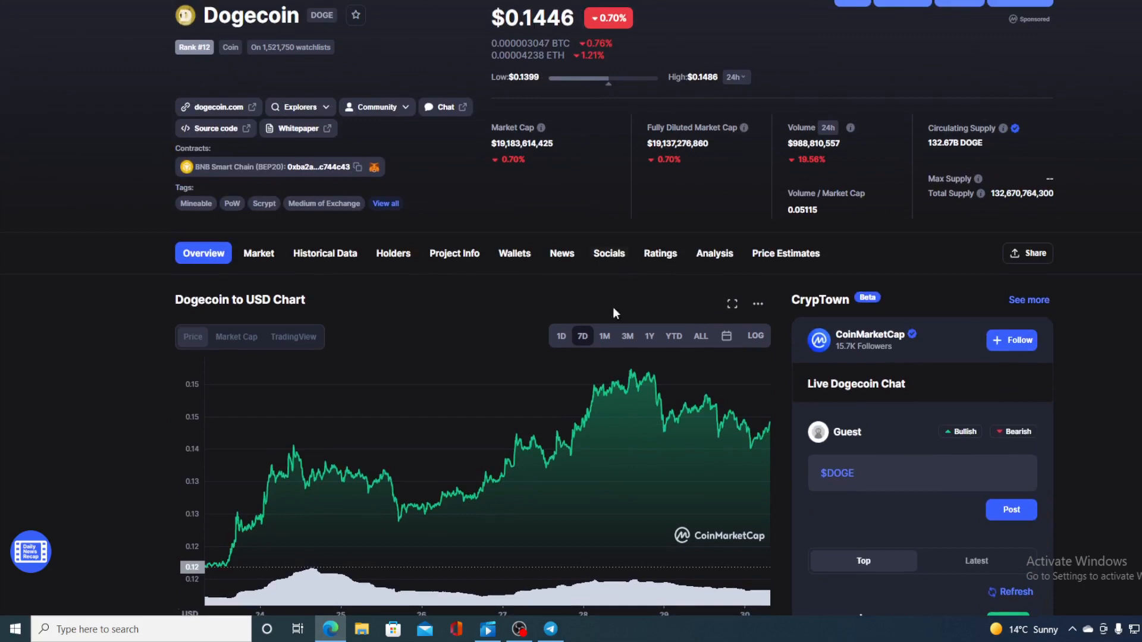
mouse_move(632, 372)
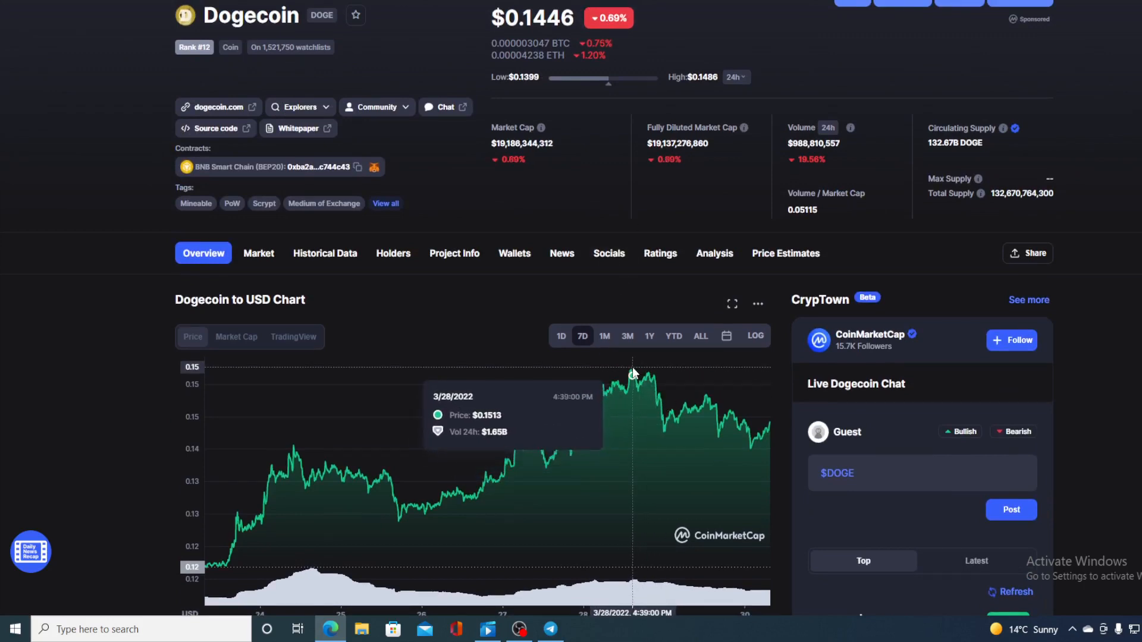
mouse_move(754, 412)
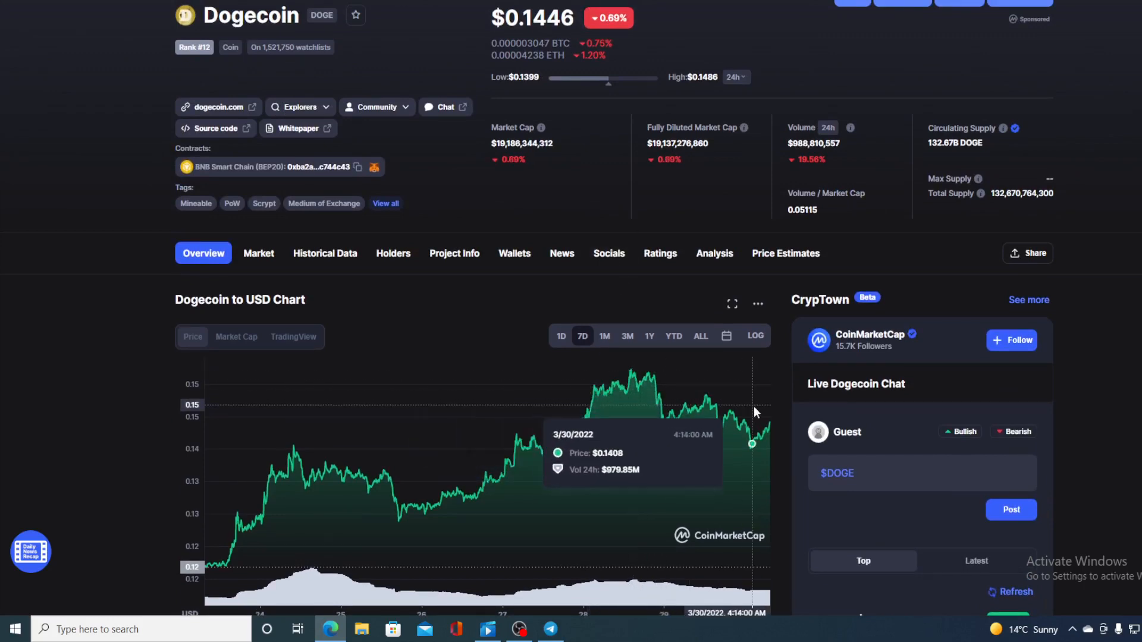
mouse_move(772, 425)
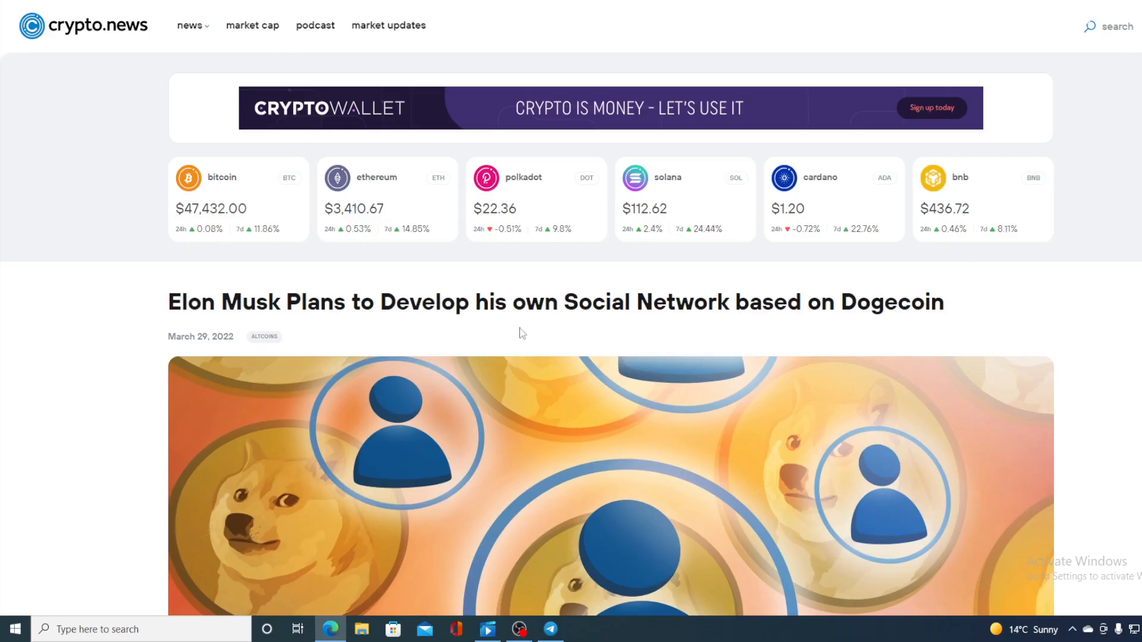
mouse_move(956, 332)
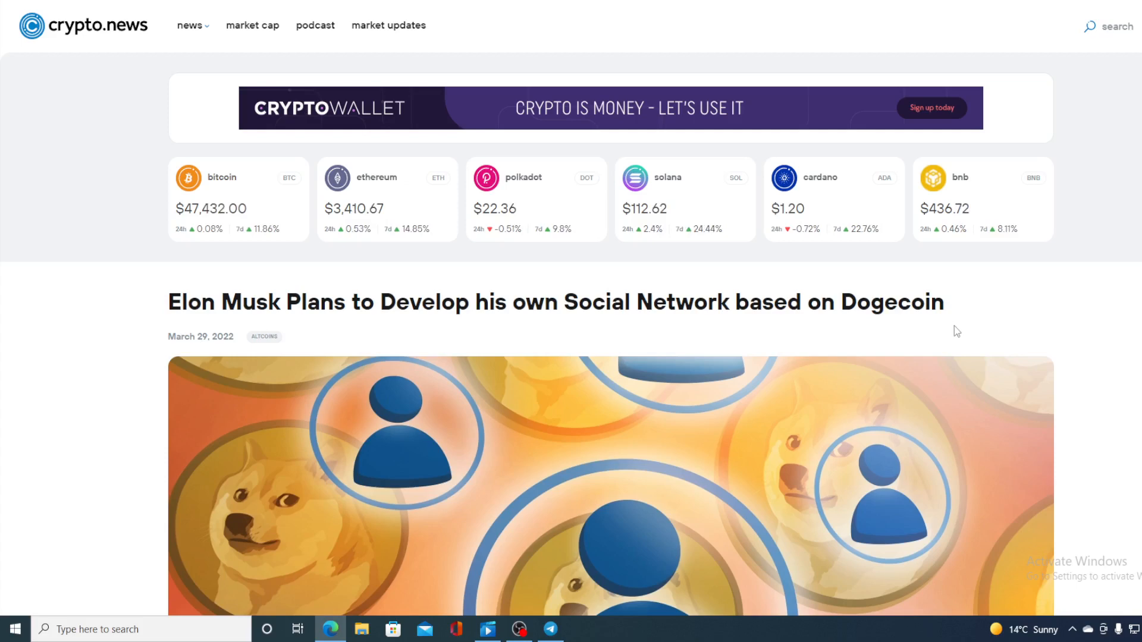
Read the article down to "Why Could it be Hard to Actualize?" and return to the headline.
scroll(down, 3)
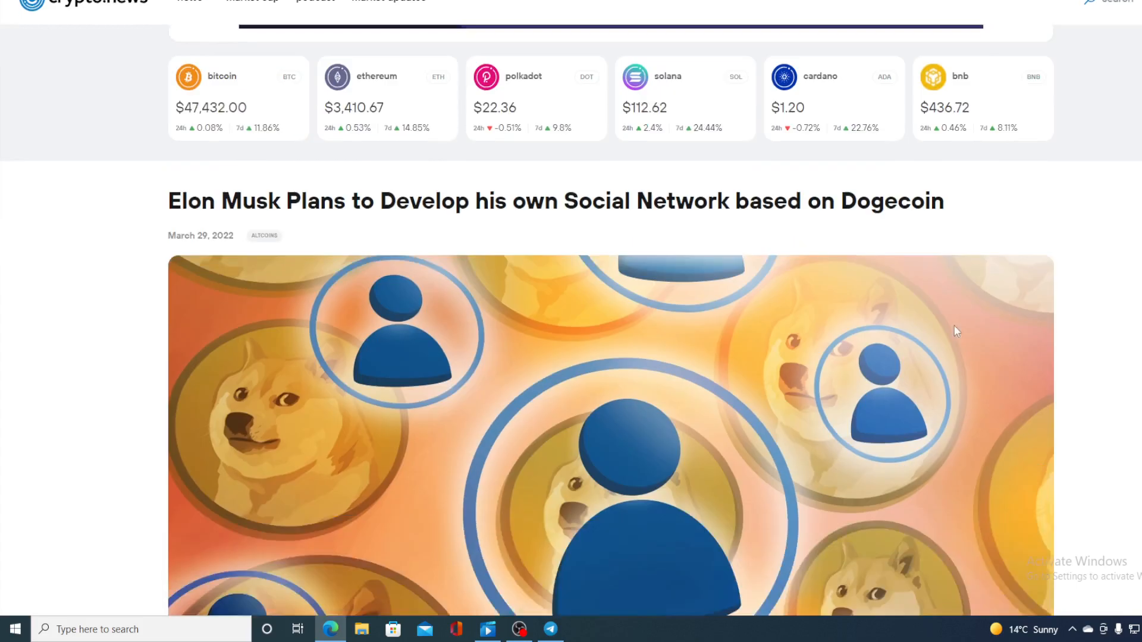
scroll(down, 3)
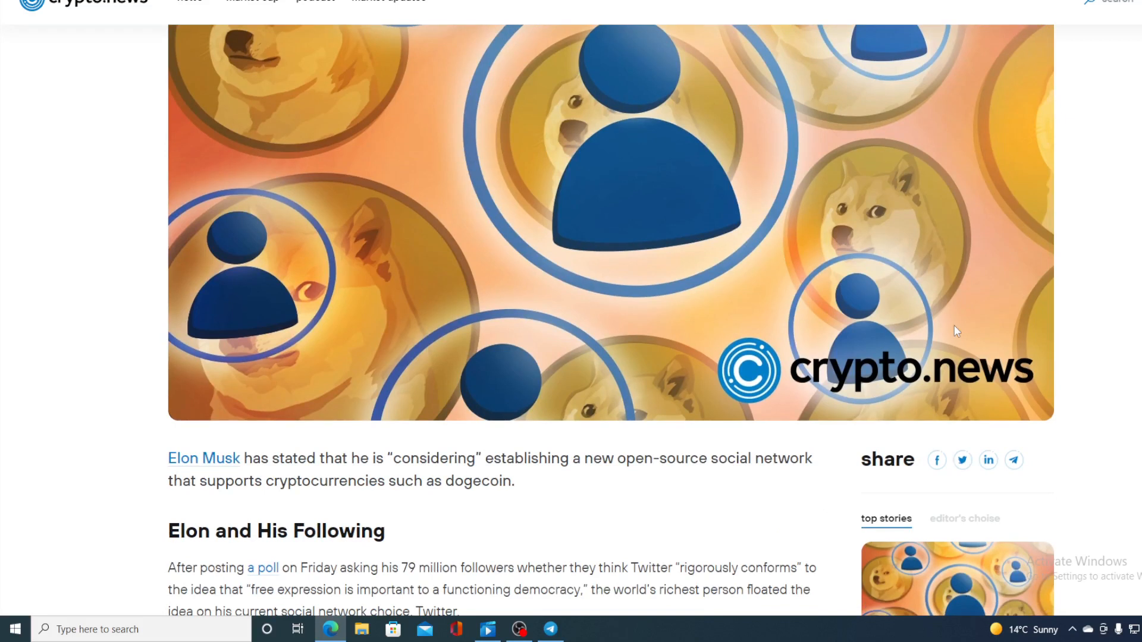
mouse_move(649, 528)
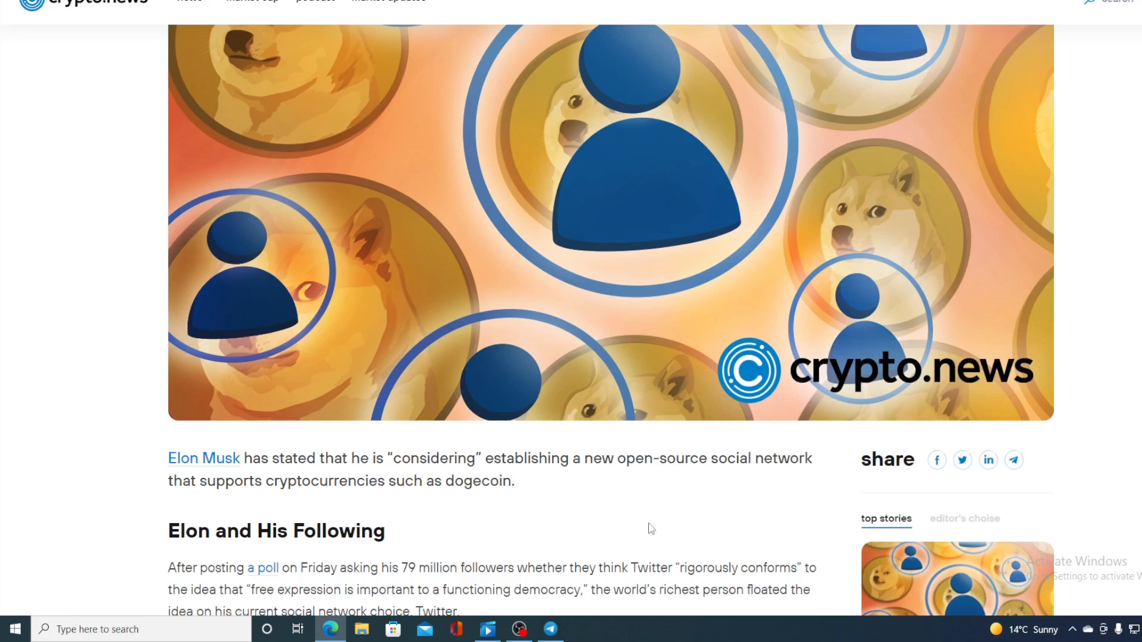
scroll(down, 3)
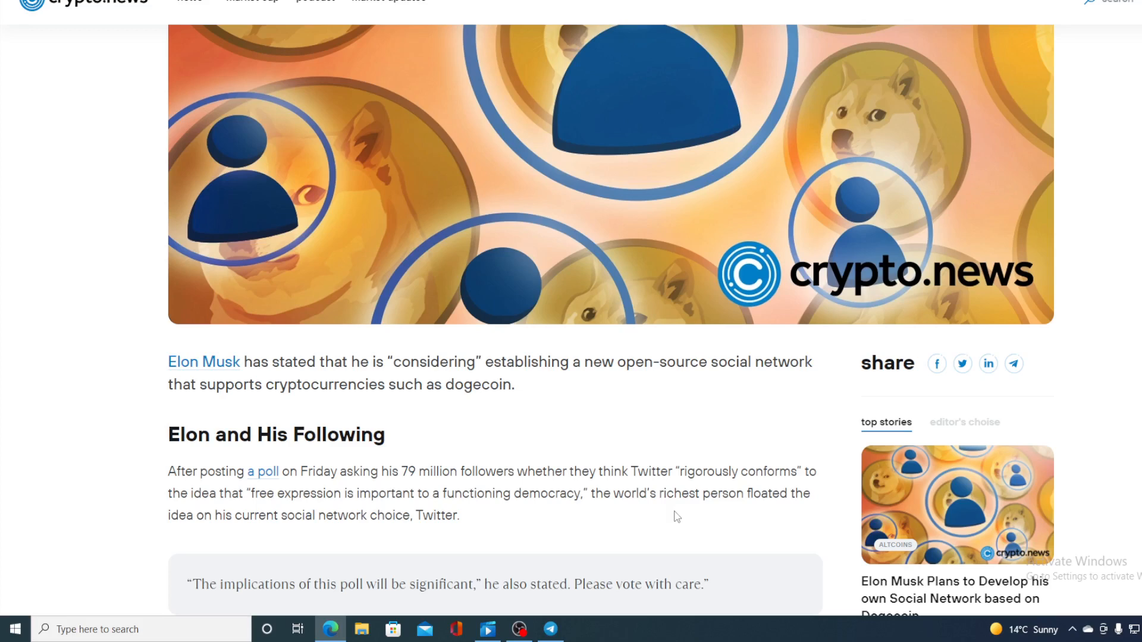
scroll(down, 3)
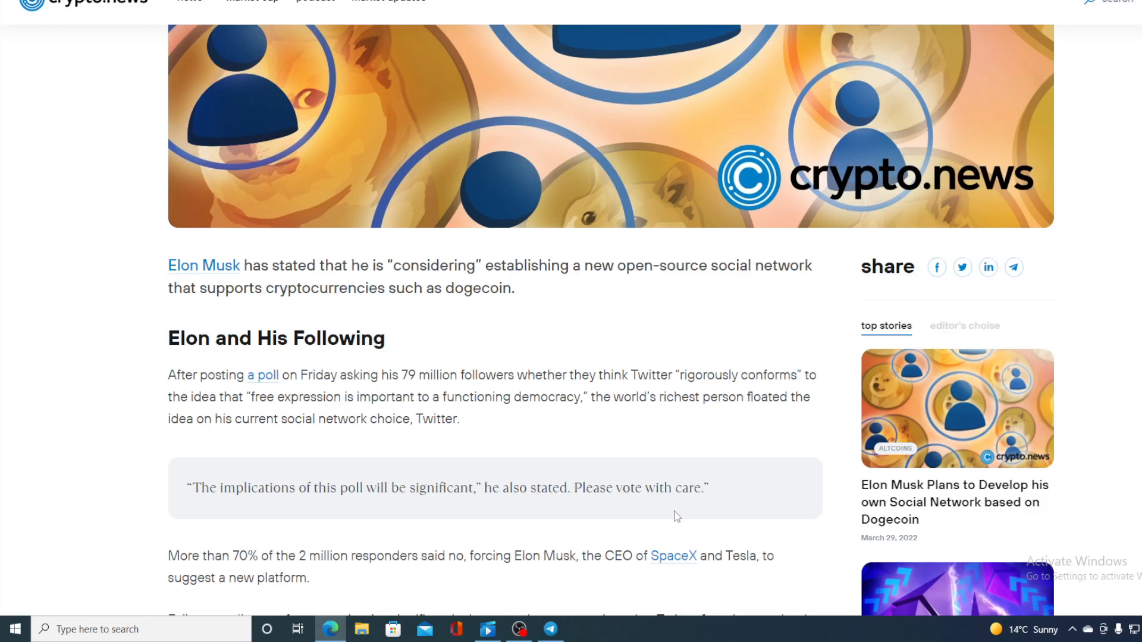
scroll(down, 3)
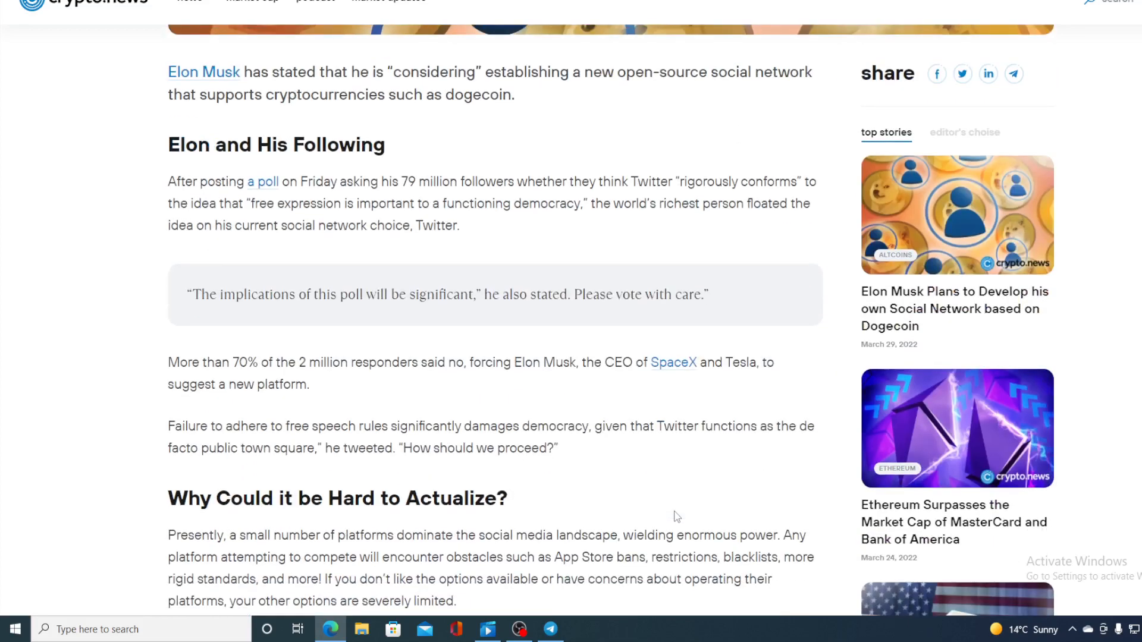
scroll(up, 3)
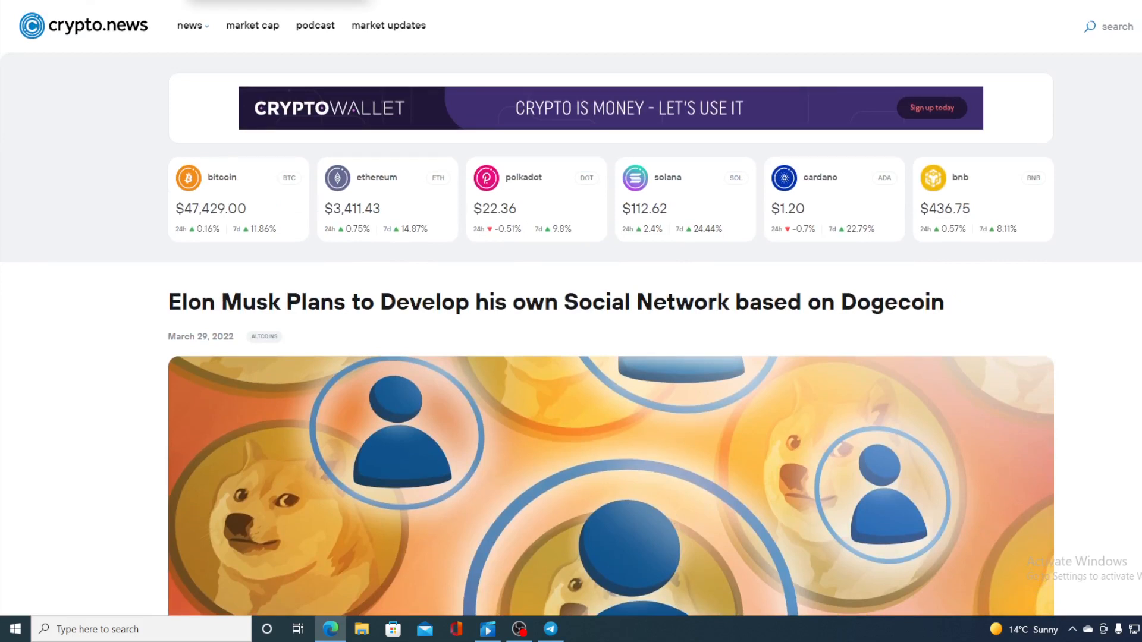
scroll(down, 3)
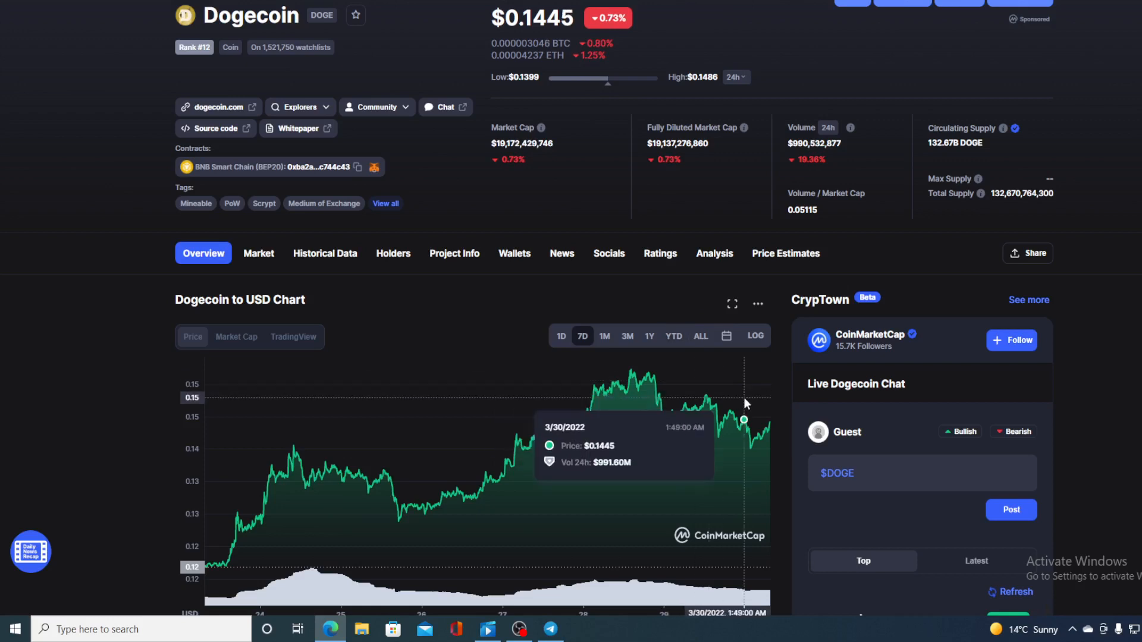
mouse_move(773, 430)
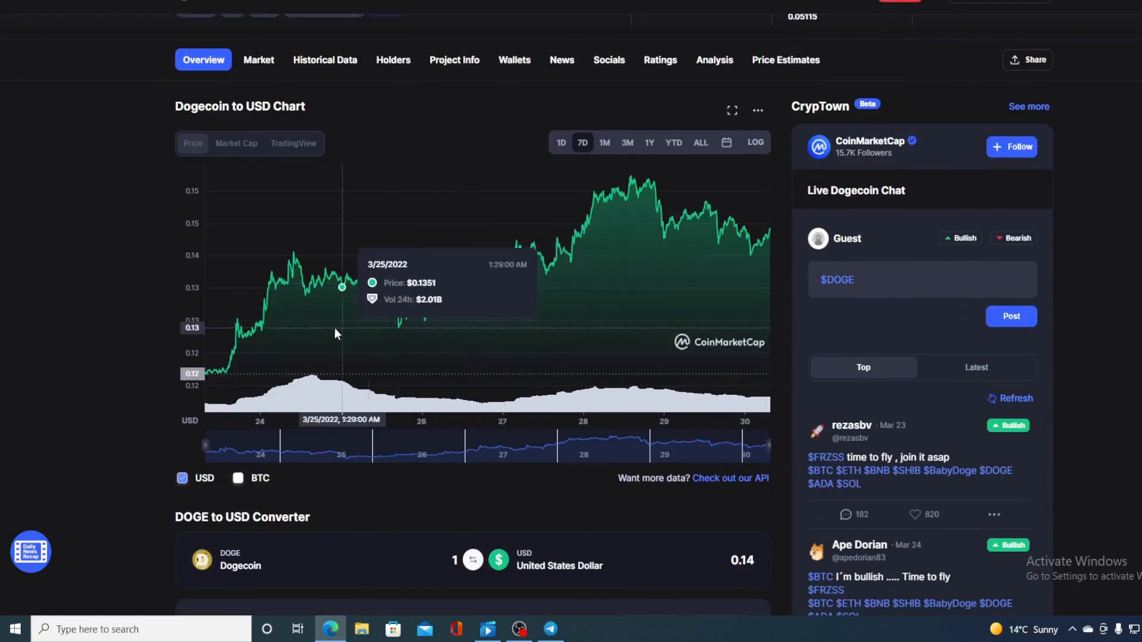
mouse_move(226, 368)
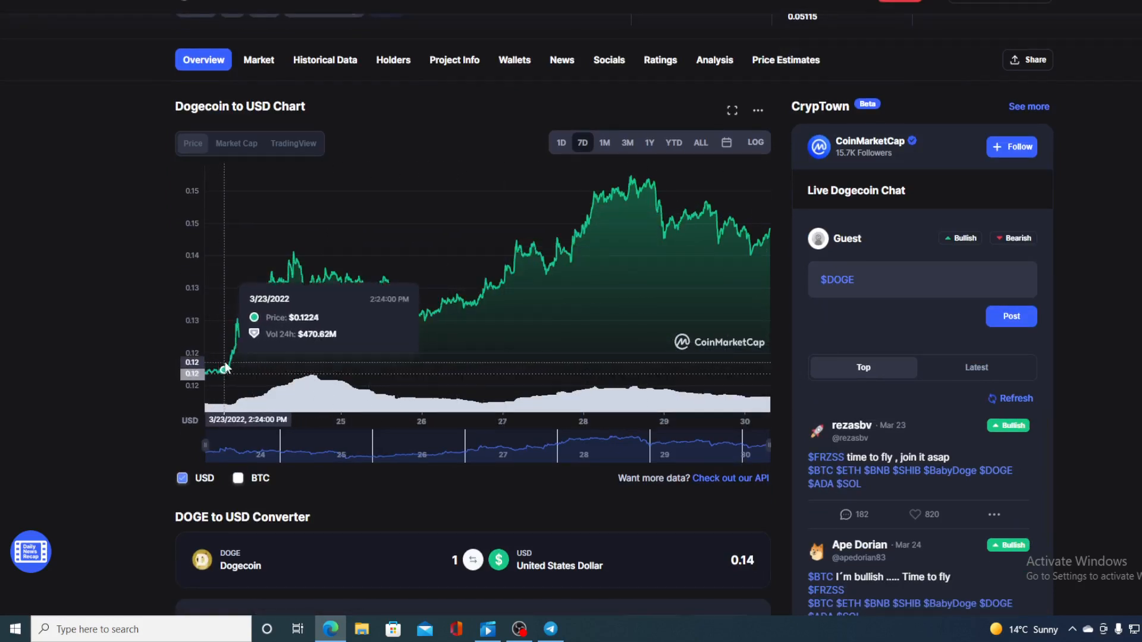
mouse_move(446, 302)
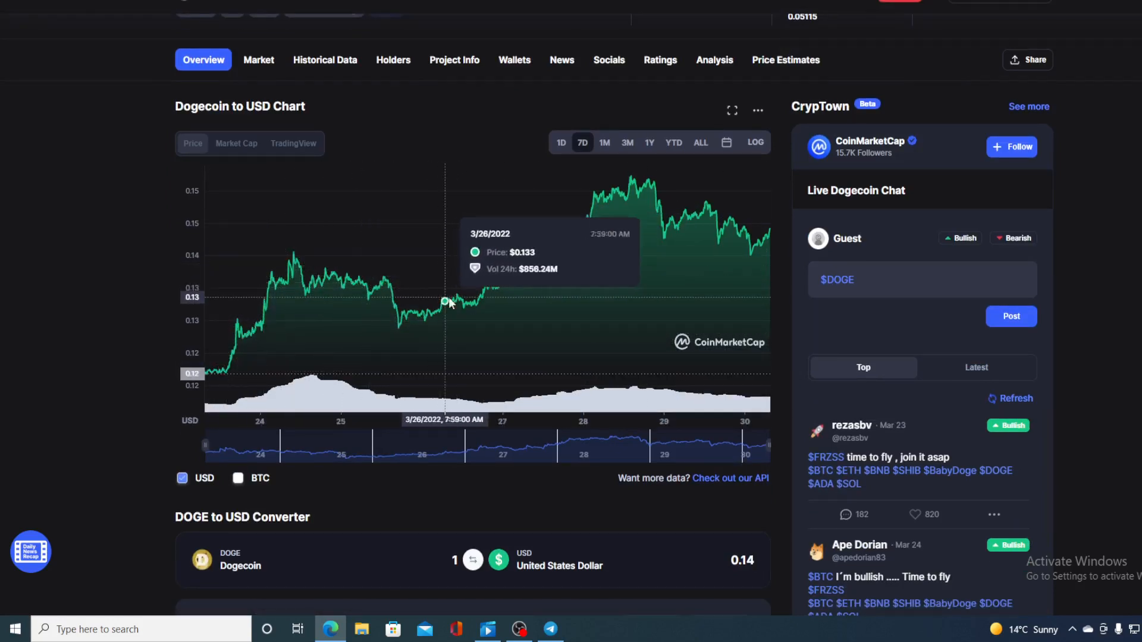
mouse_move(765, 240)
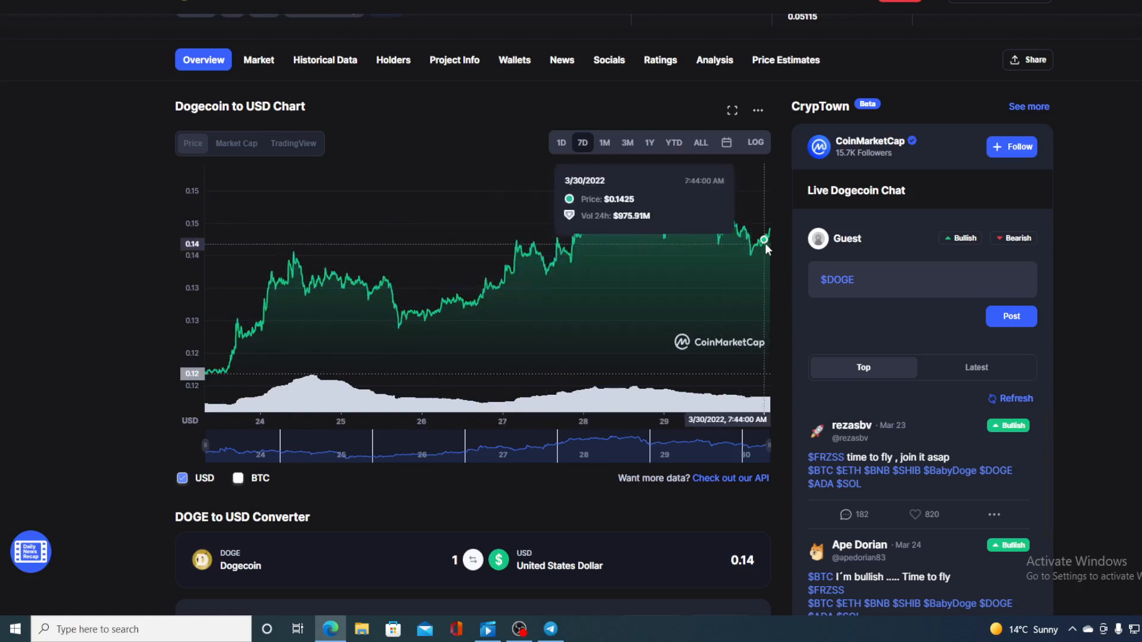
mouse_move(550, 164)
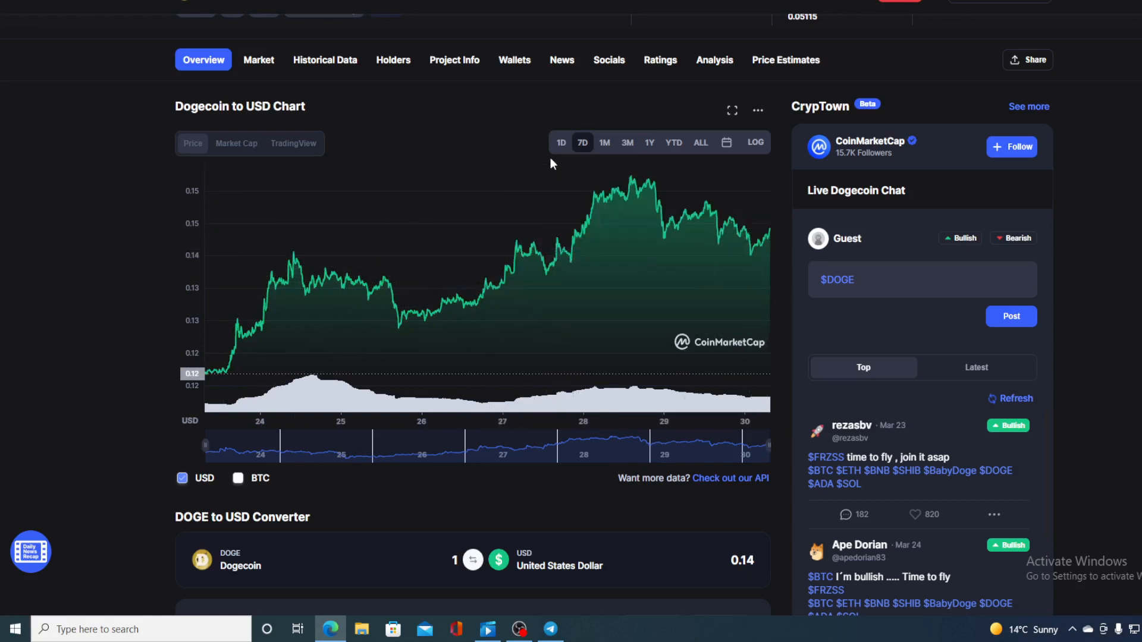
View Dogecoin's 1D chart, then return the chart to the 7D range.
click(560, 142)
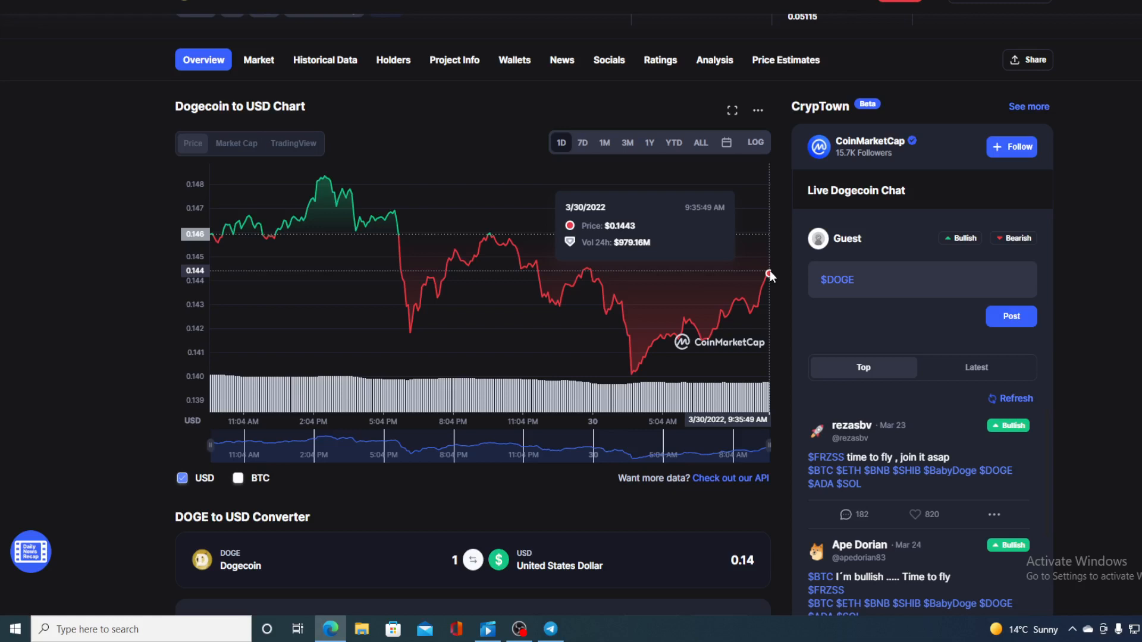
click(582, 142)
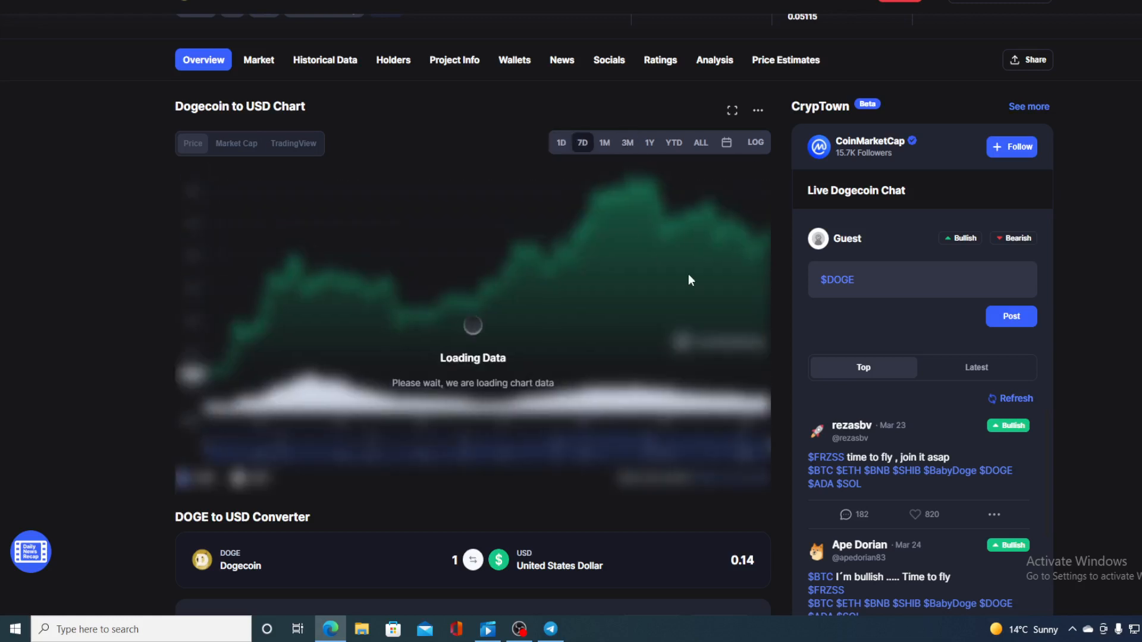